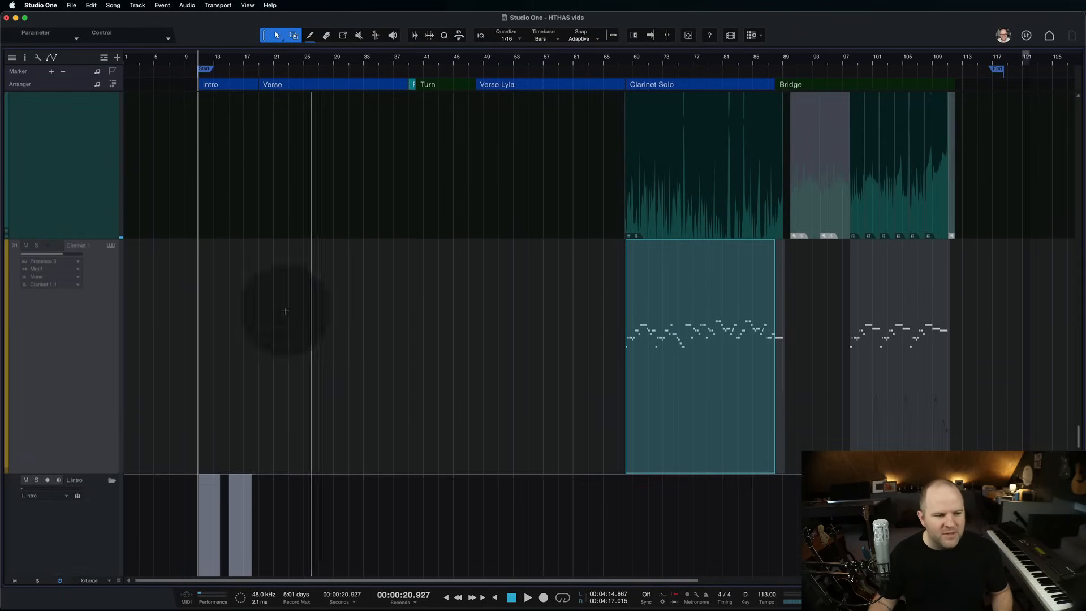
mouse_move(82, 356)
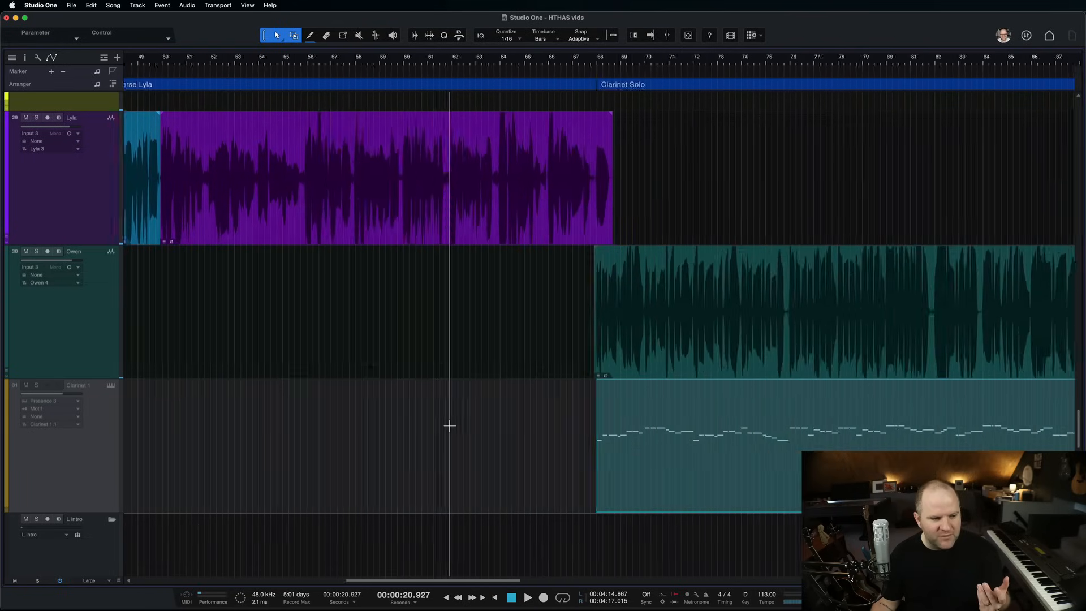
Scroll the arrangement to the Clarinet Solo range and bring up the track-area context menu.
scroll(right, 3)
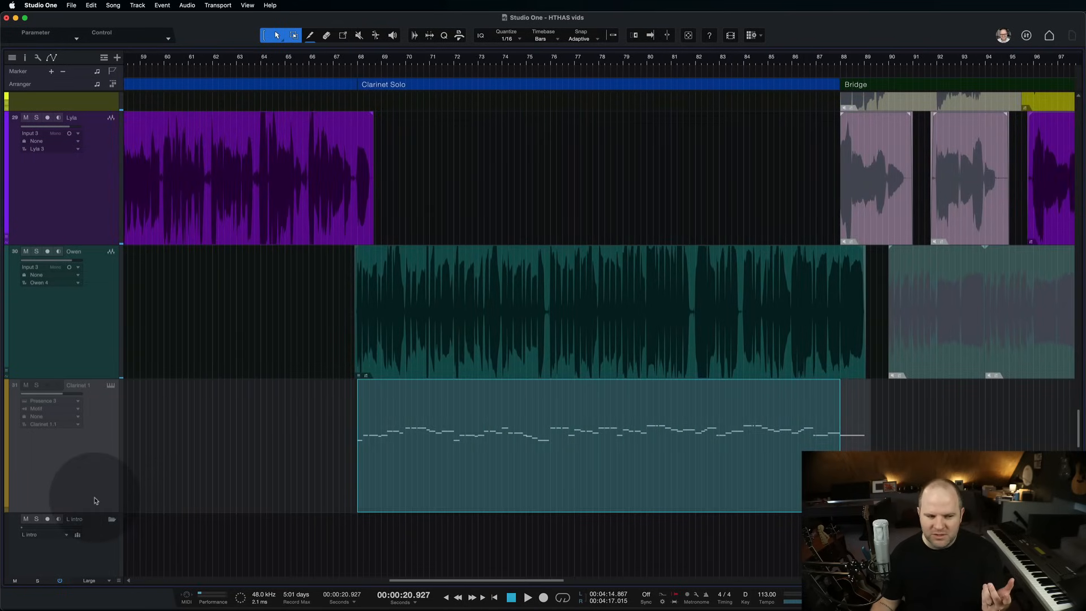
right_click(95, 441)
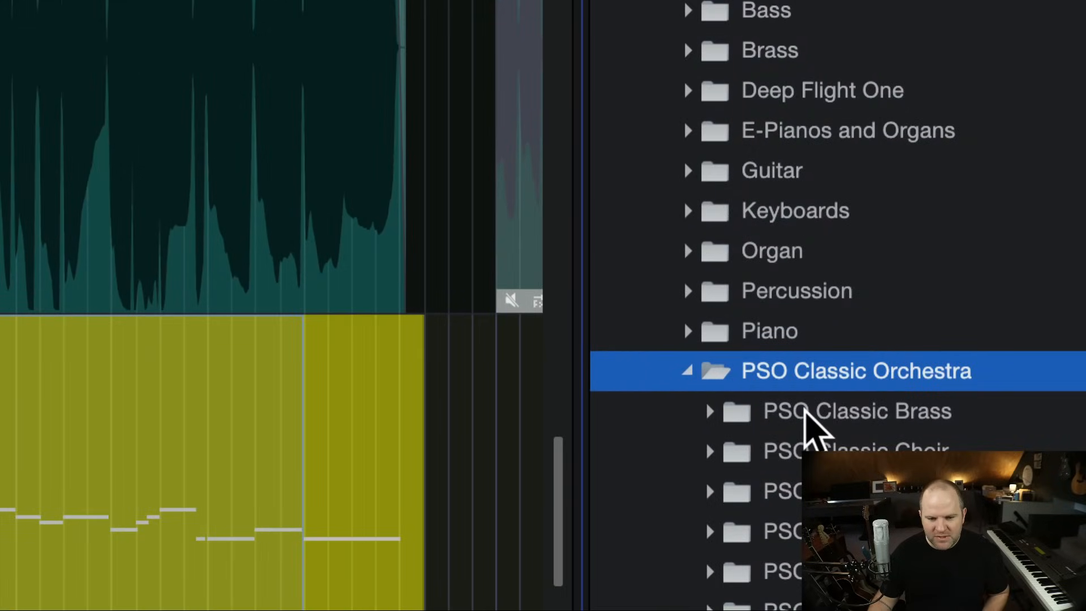
Browse Presence > PSO Classic Orchestra down to the PSO Classic Woodwinds folder.
scroll(down, 3)
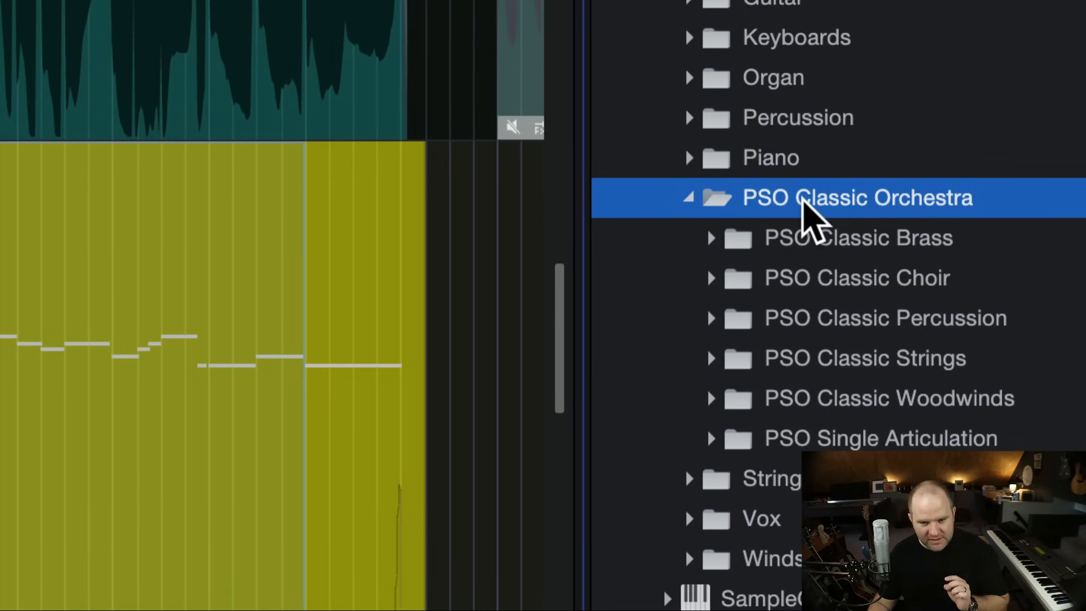
mouse_move(817, 245)
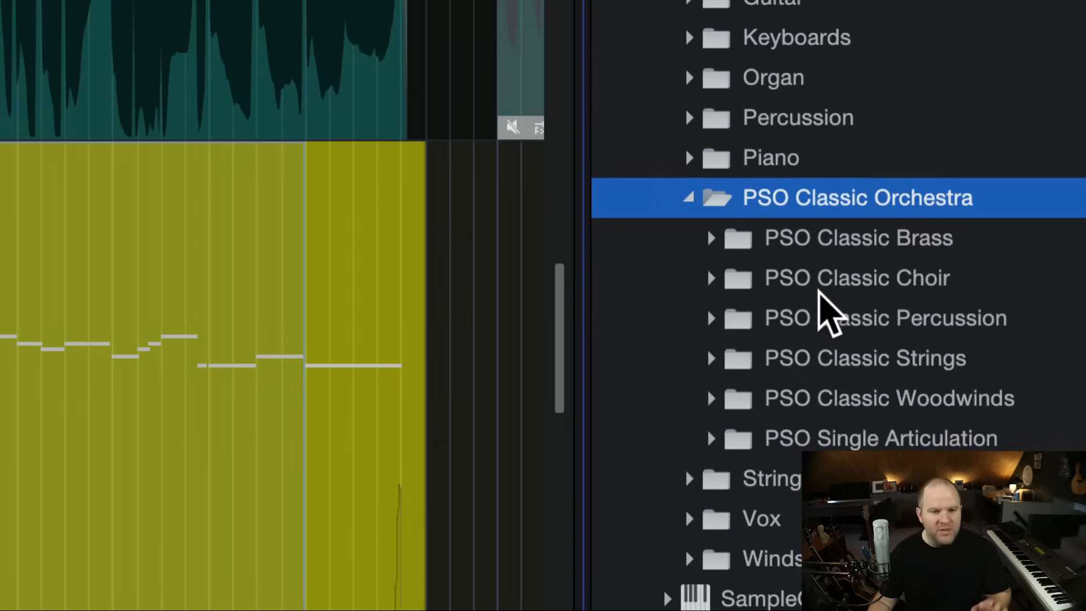
mouse_move(839, 325)
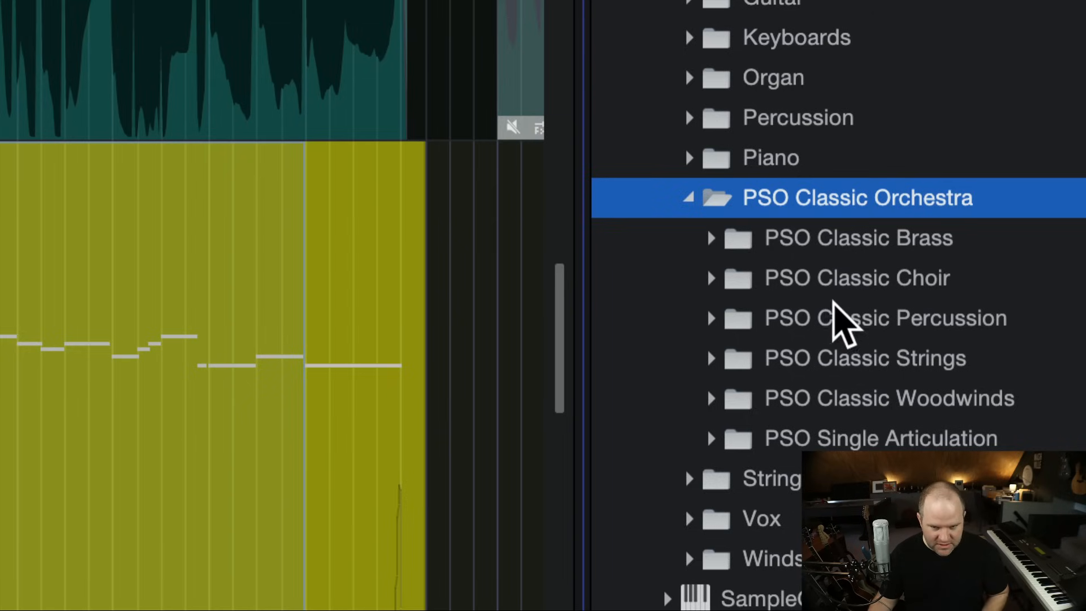
click(889, 397)
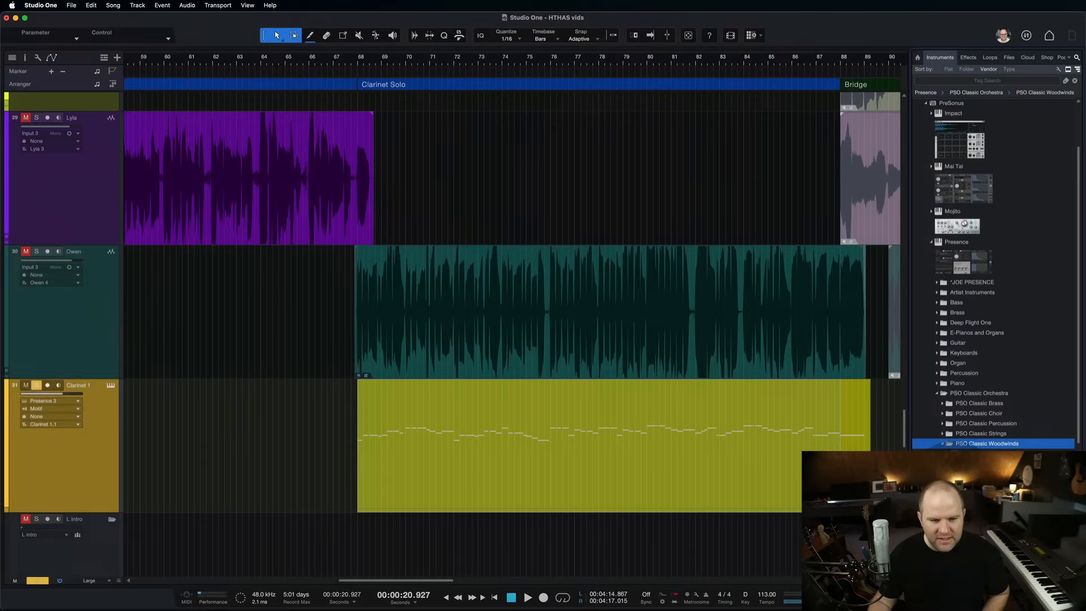
Select the clarinet solo event and start playback from bar 68 at the solo's start.
click(455, 471)
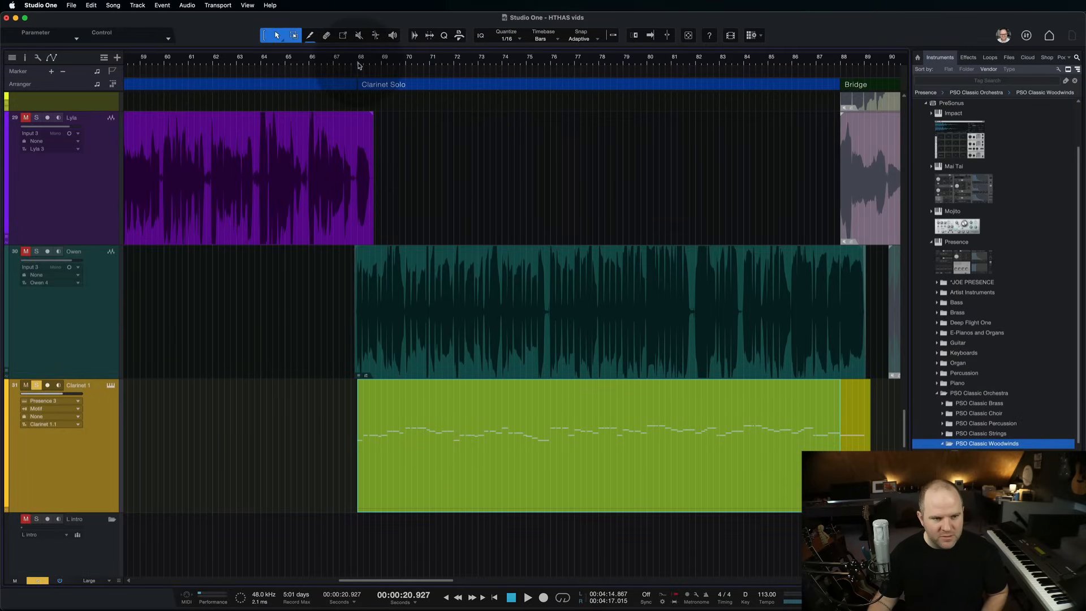
click(527, 597)
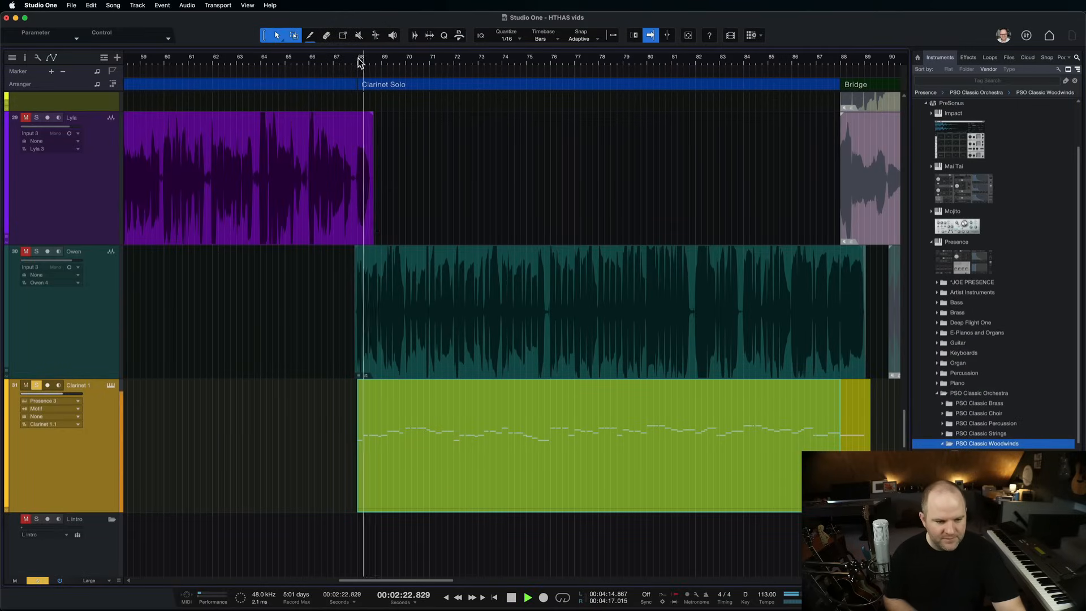
click(528, 597)
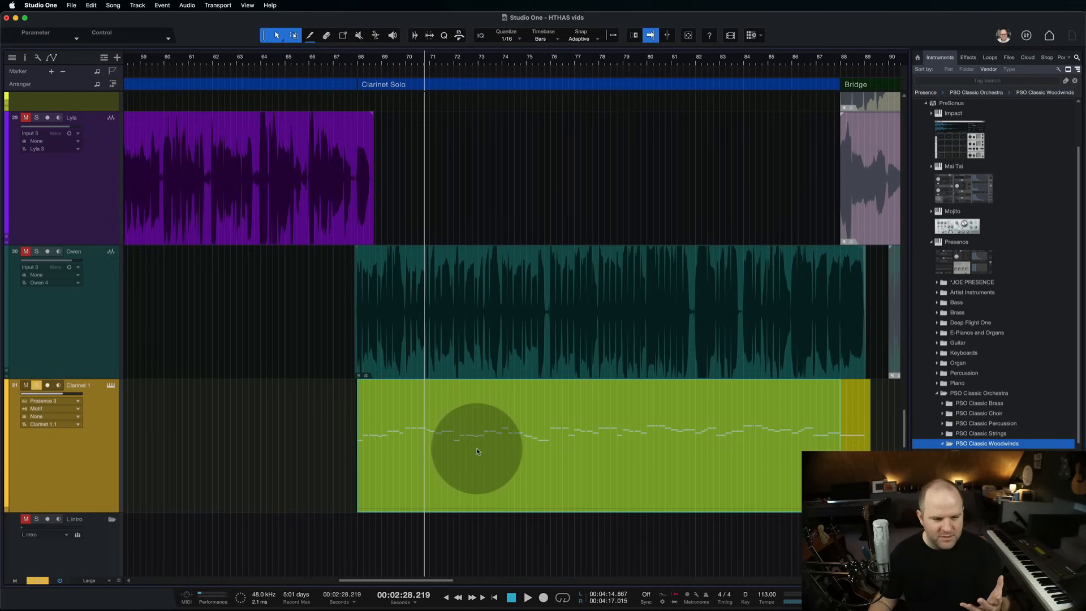
mouse_move(421, 478)
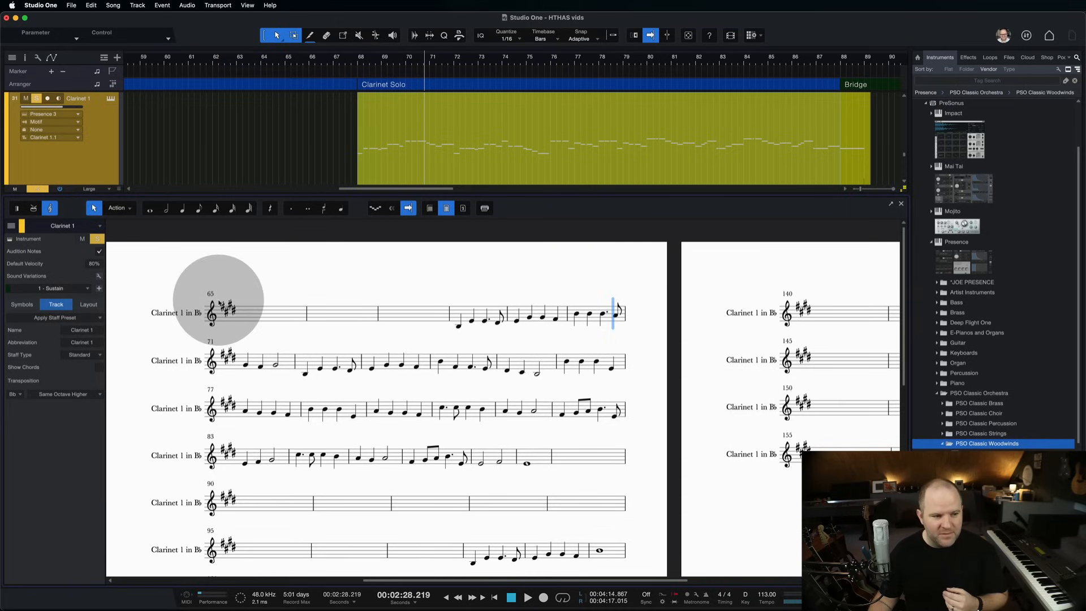
Show the clarinet part in Piano View and scroll to its notes.
click(19, 208)
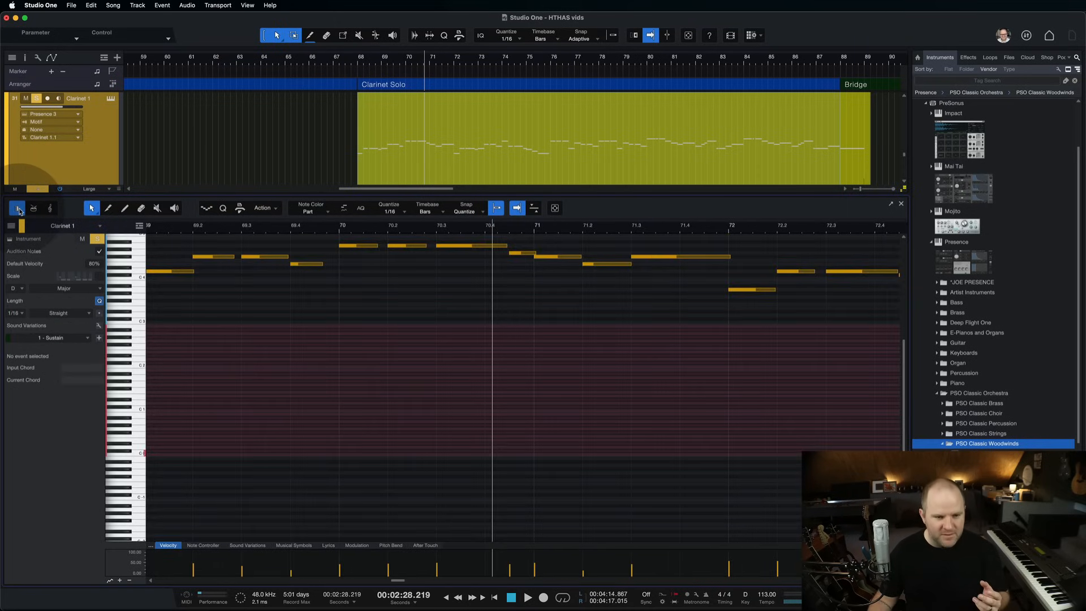
scroll(down, 3)
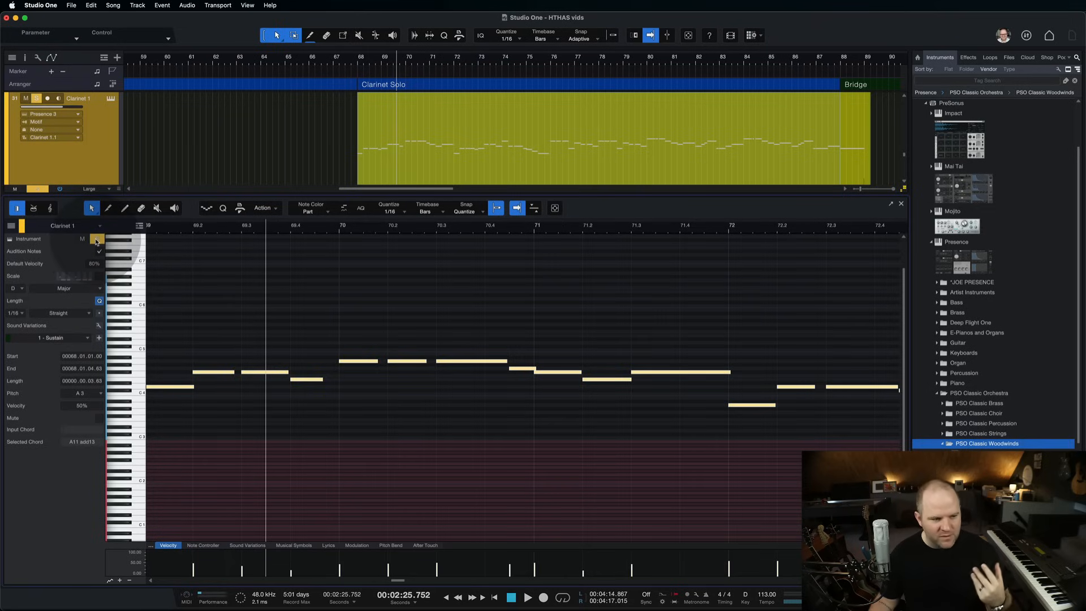
mouse_move(17, 208)
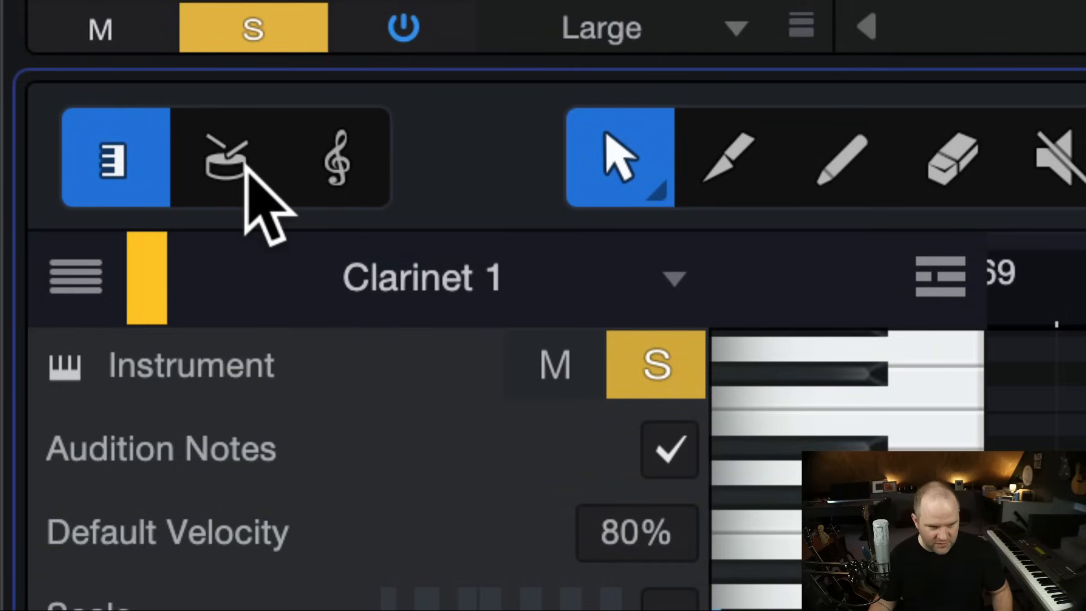
Try the Drum View, then return the clarinet part to Score View notation.
click(229, 158)
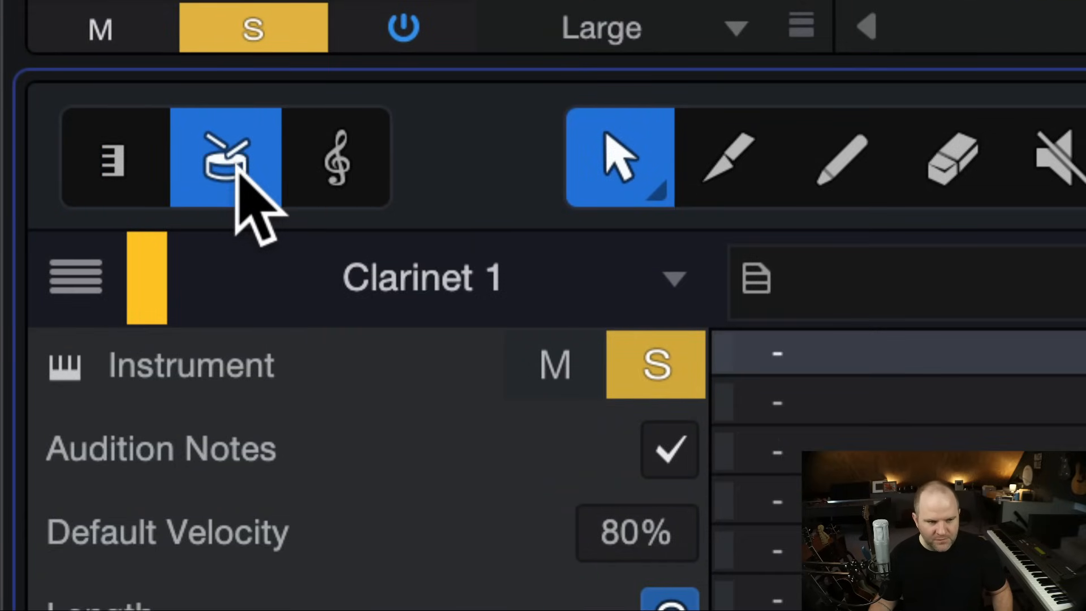
mouse_move(374, 146)
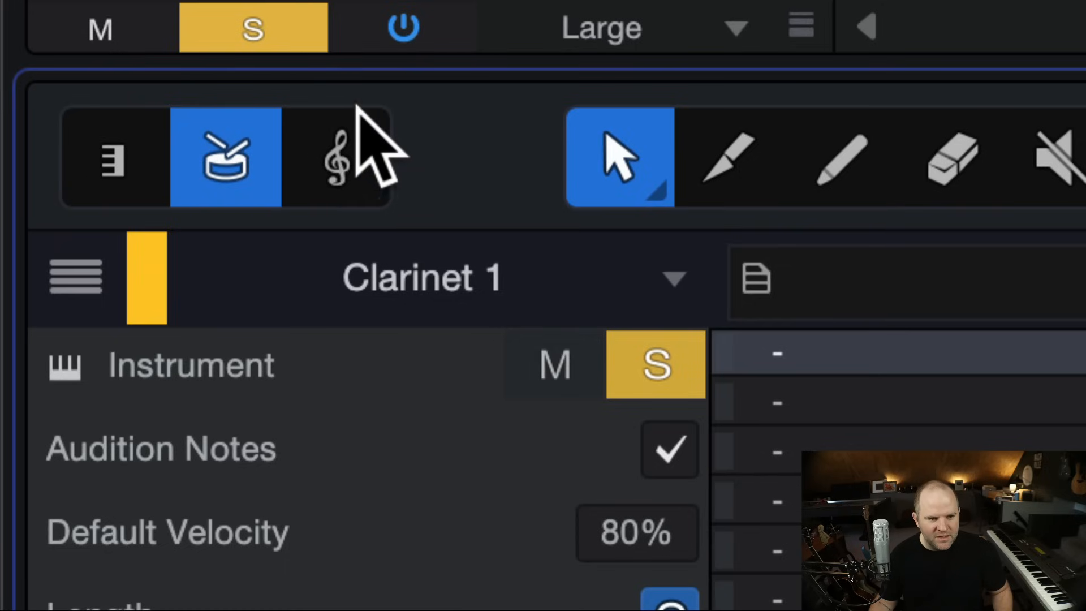
click(336, 159)
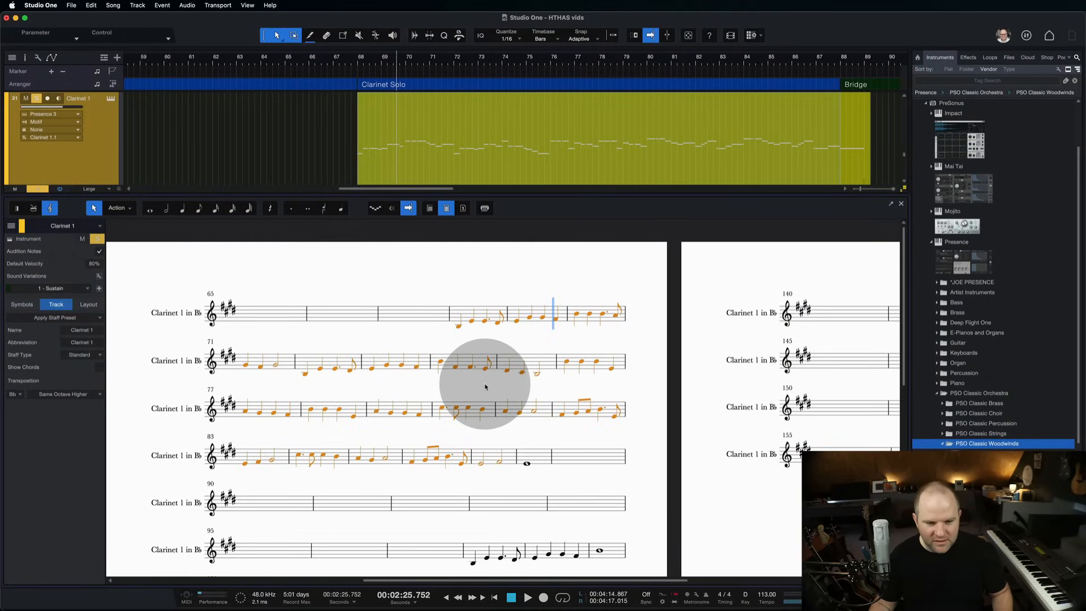
mouse_move(433, 454)
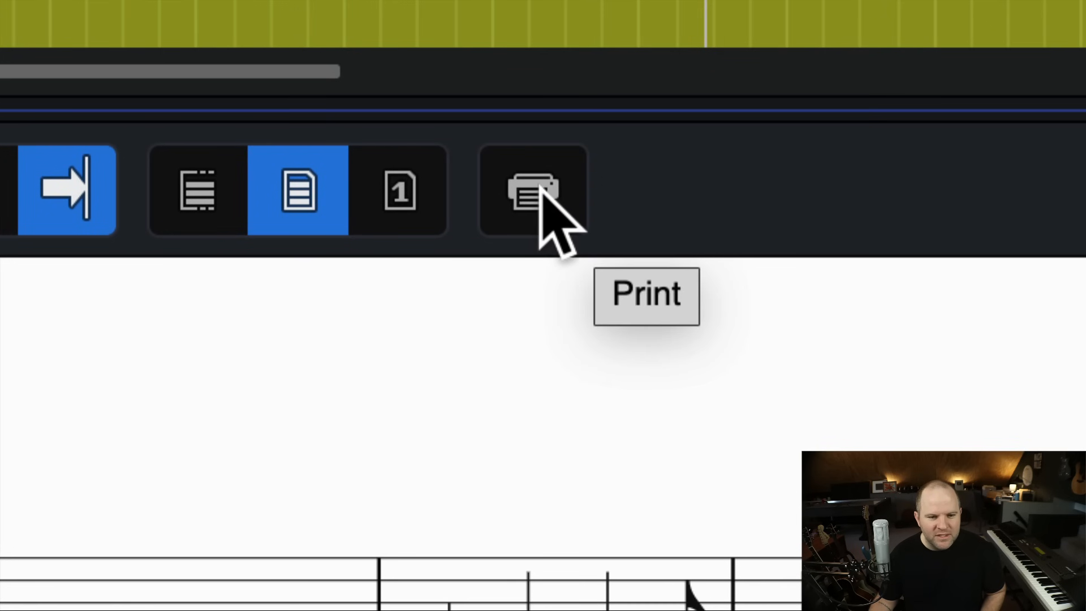
Deselect the notes and switch the score to Single Track Page Layout for Clarinet 1 in Bb.
click(533, 191)
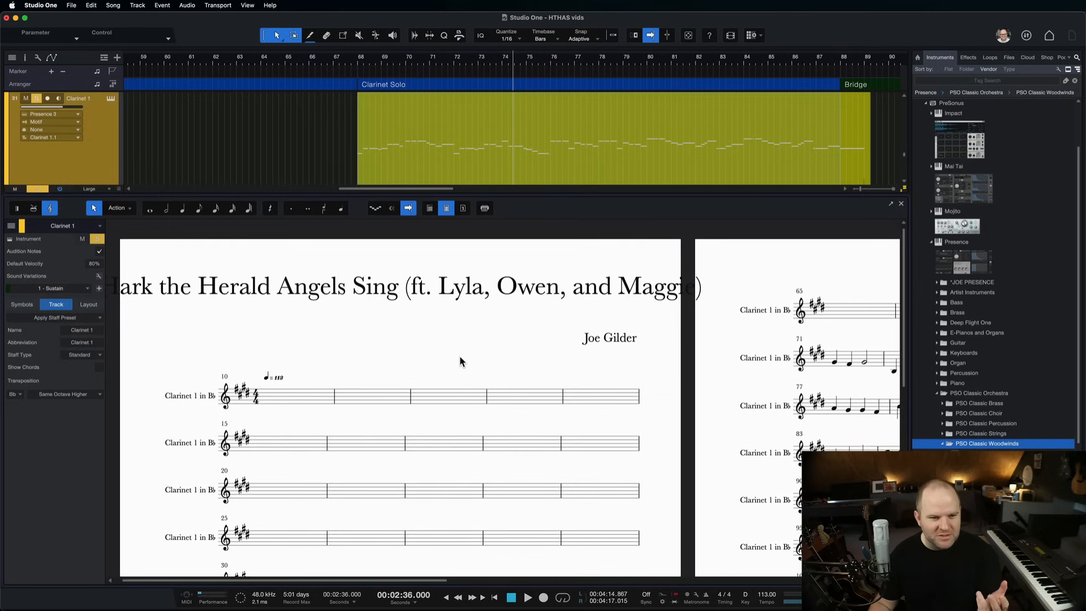
mouse_move(446, 209)
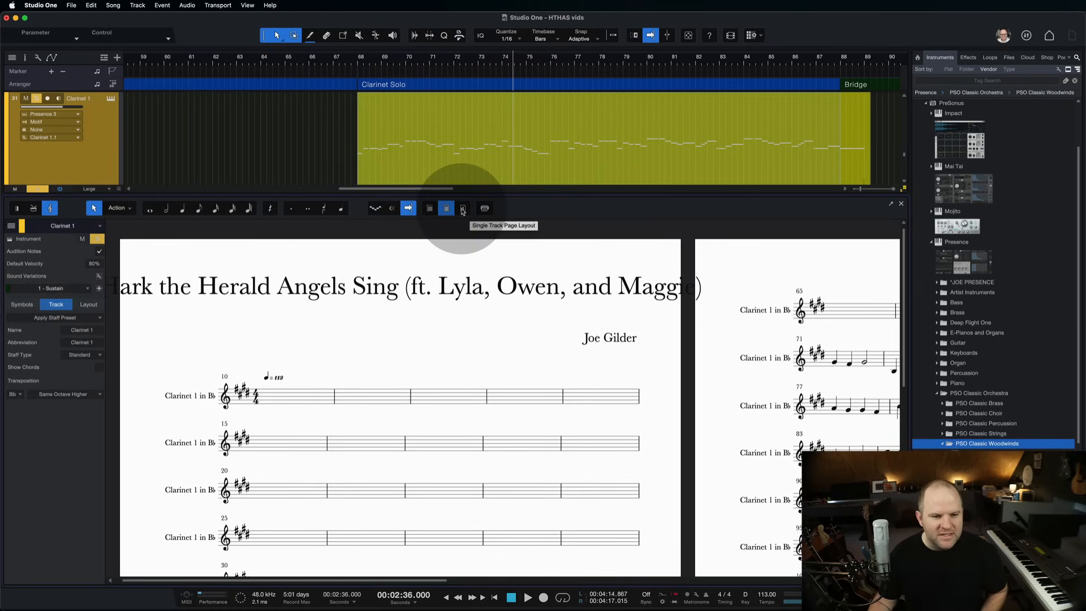
click(461, 208)
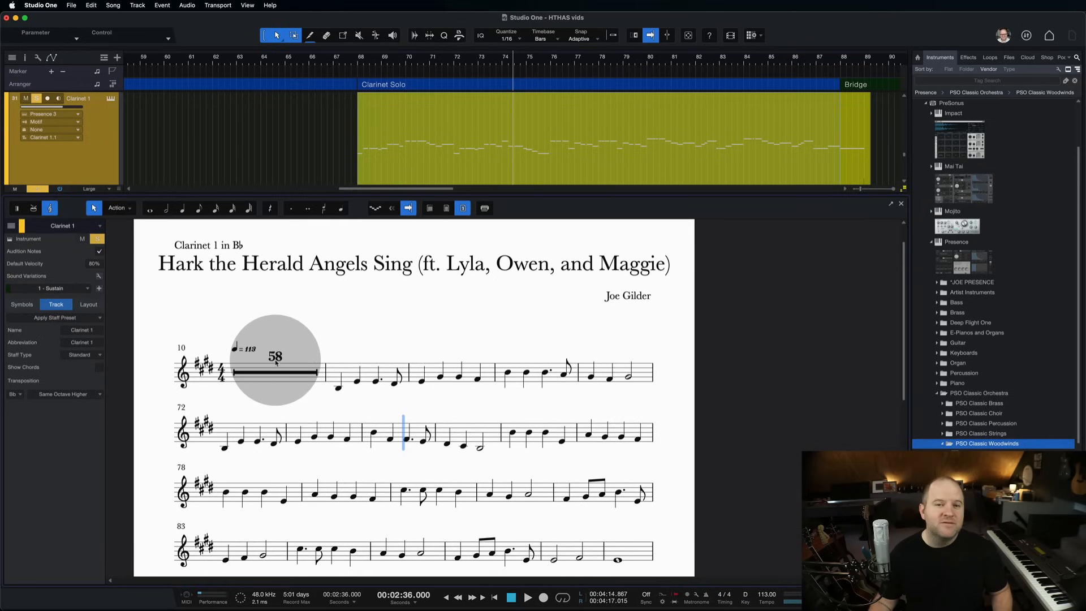
scroll(down, 3)
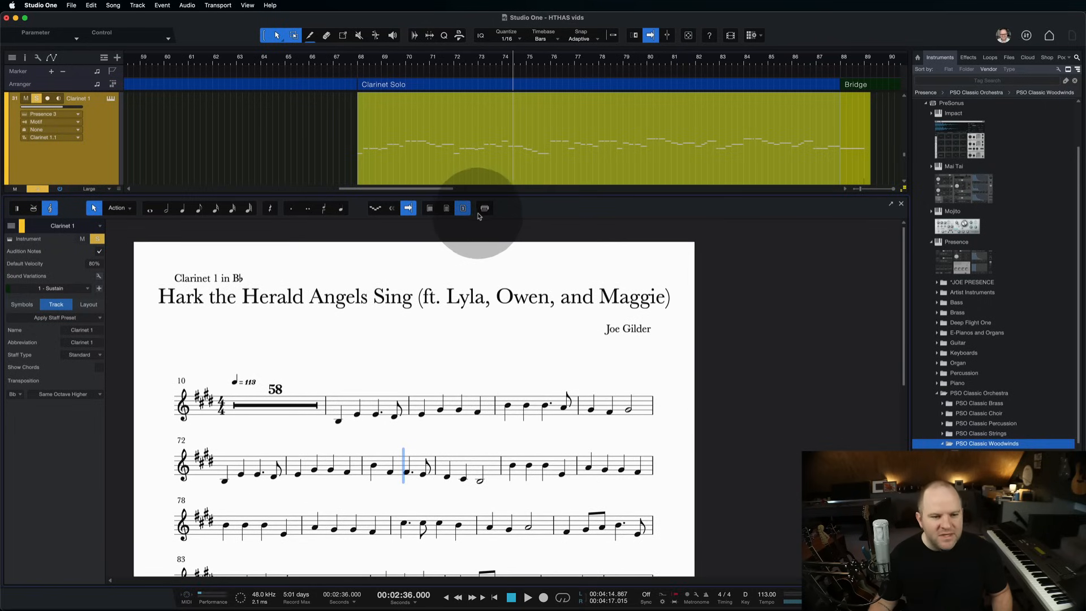
Print the clarinet score and send it to Preview as a one-page Score.pdf.
click(761, 307)
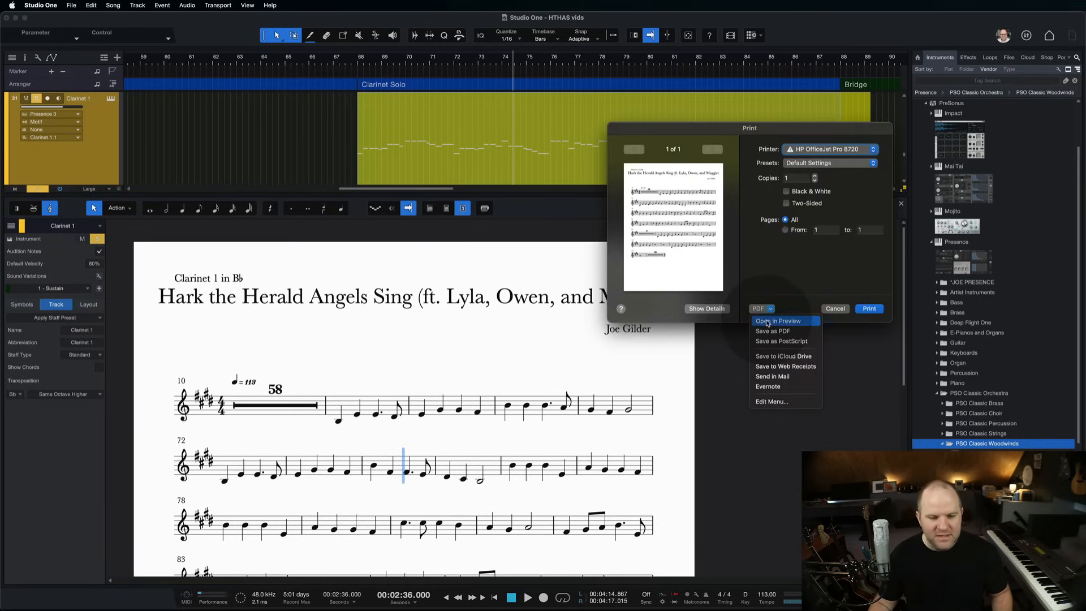
click(779, 320)
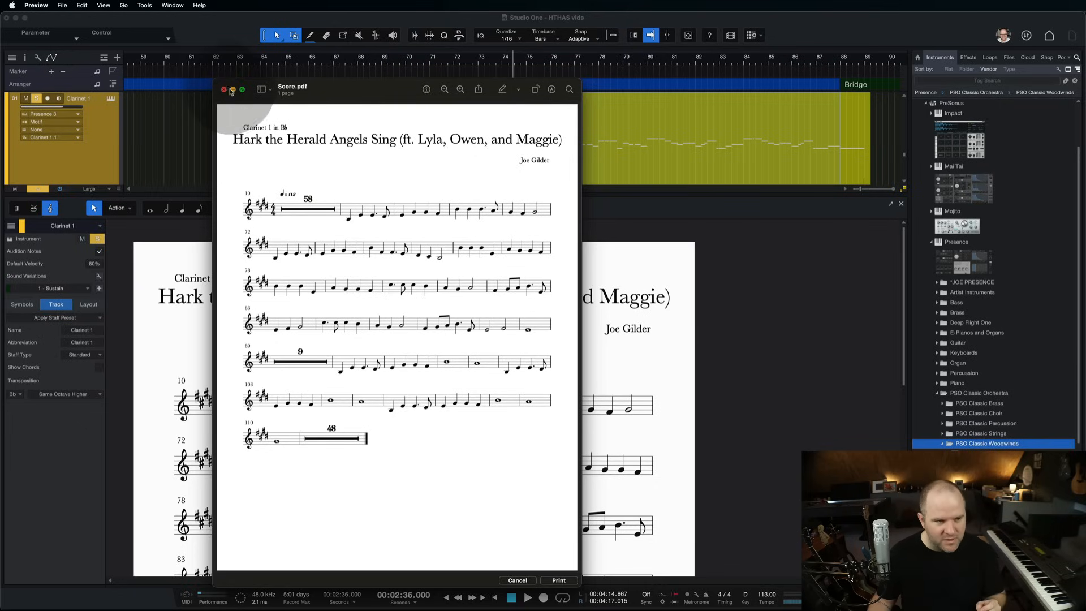
Close Score.pdf and bring up the Clarinet 1 track's Presence XT instrument editor.
click(223, 91)
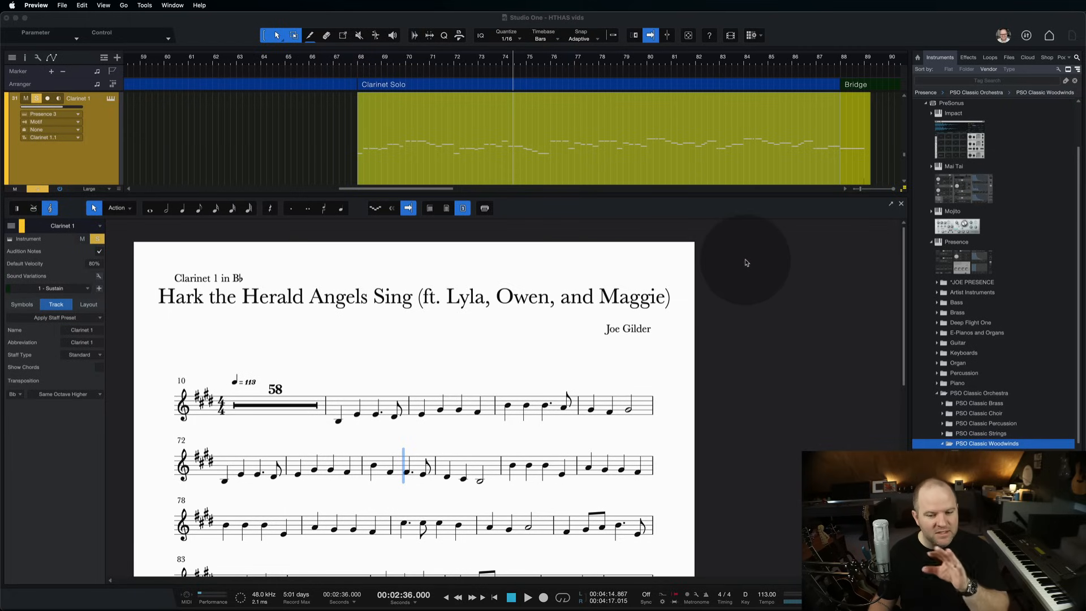
mouse_move(786, 280)
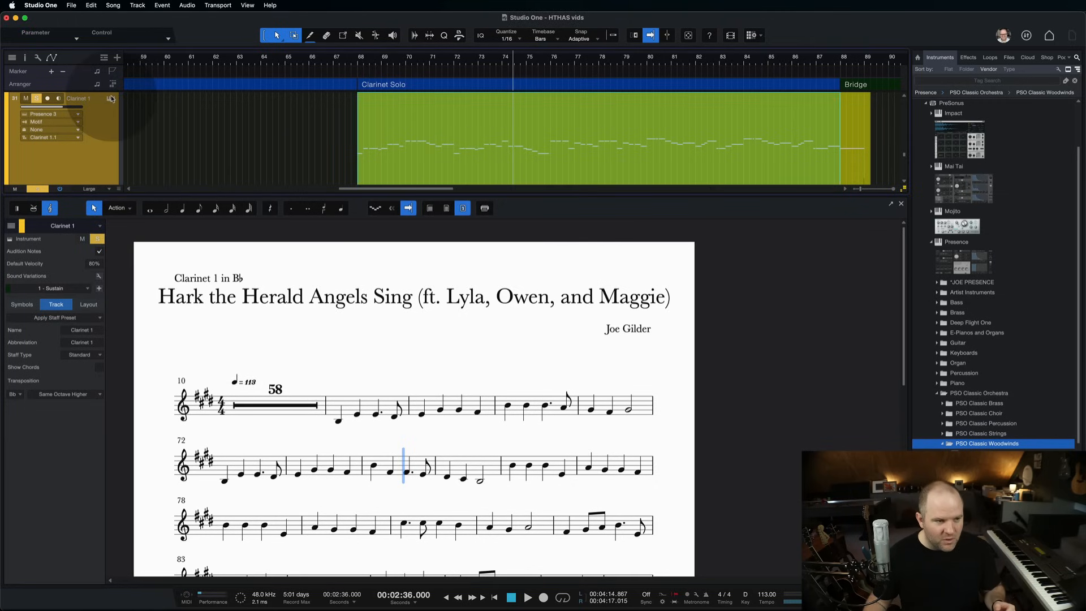
click(111, 97)
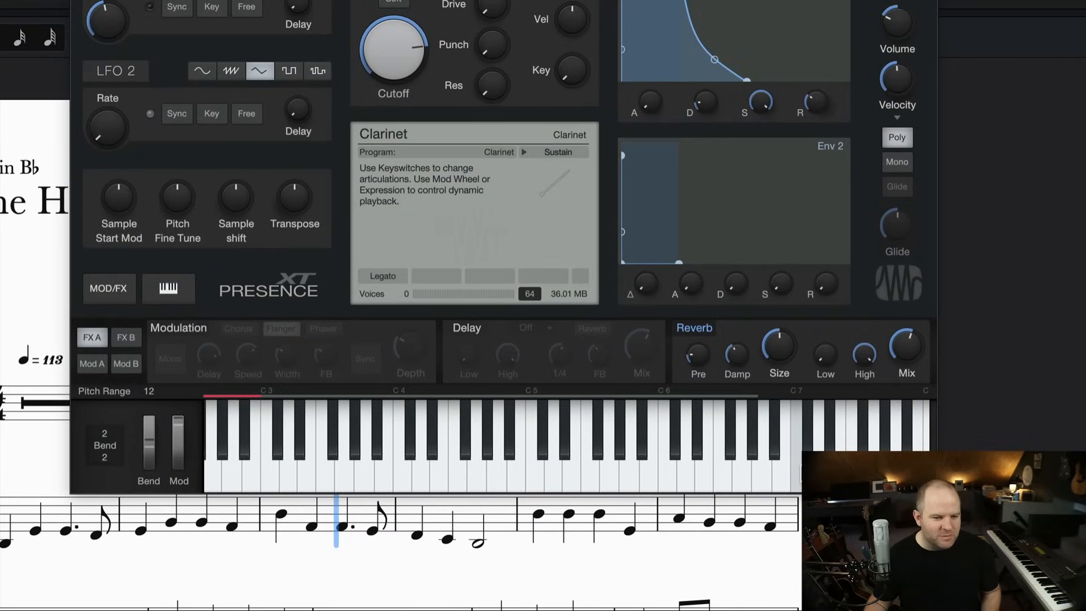
Close the Presence window and the Score Editor, leaving only the arrangement tracks.
click(274, 457)
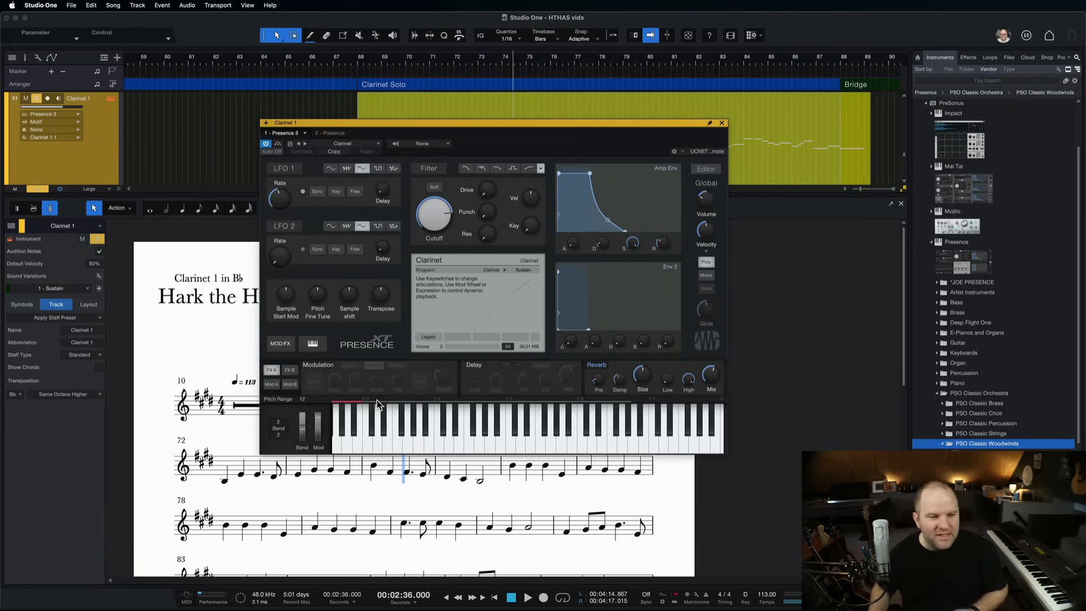
click(723, 123)
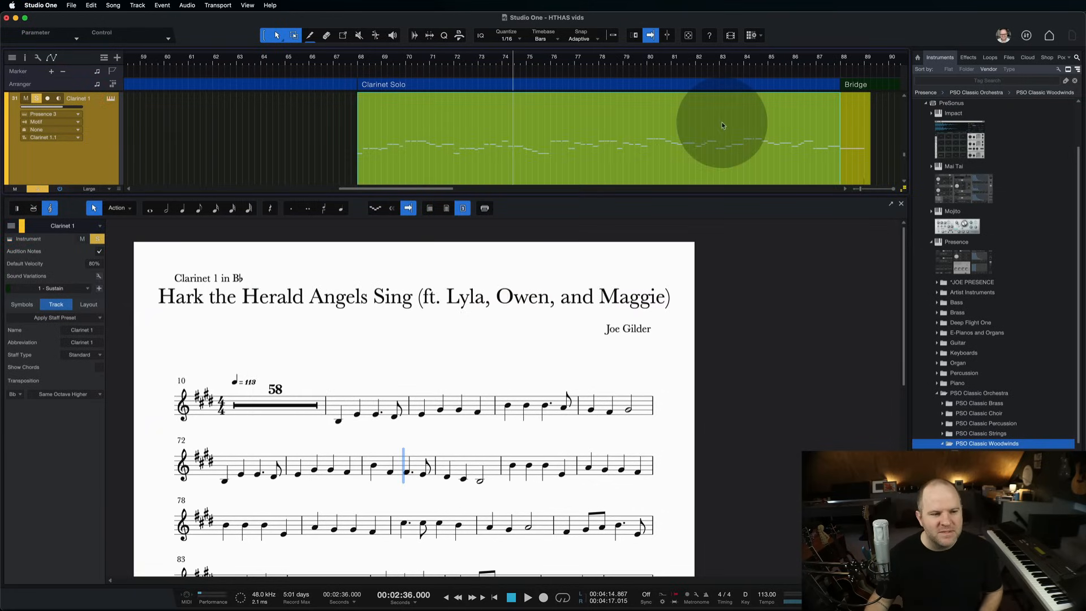
click(900, 203)
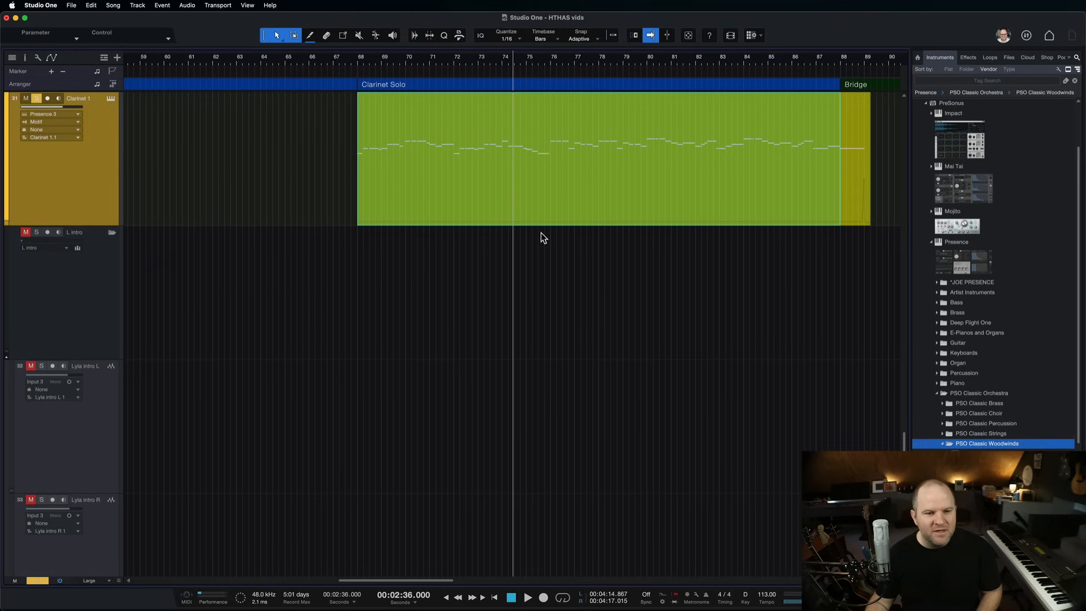